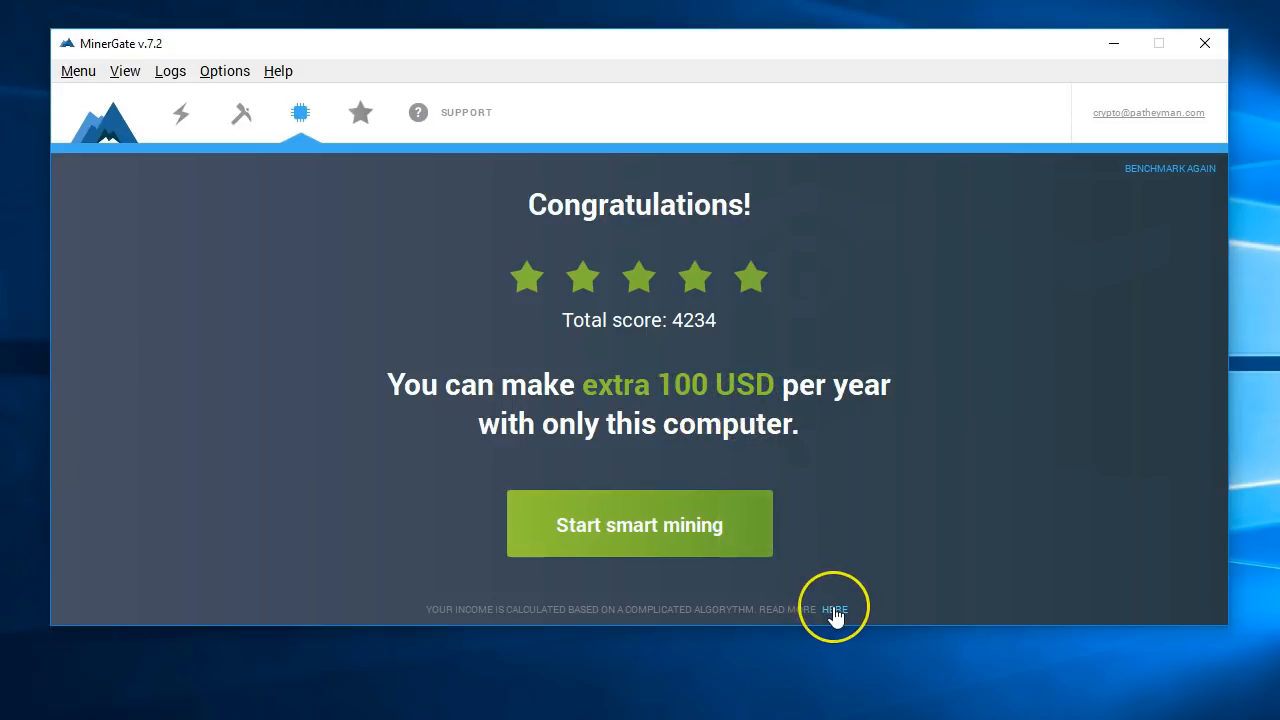
mouse_move(639, 525)
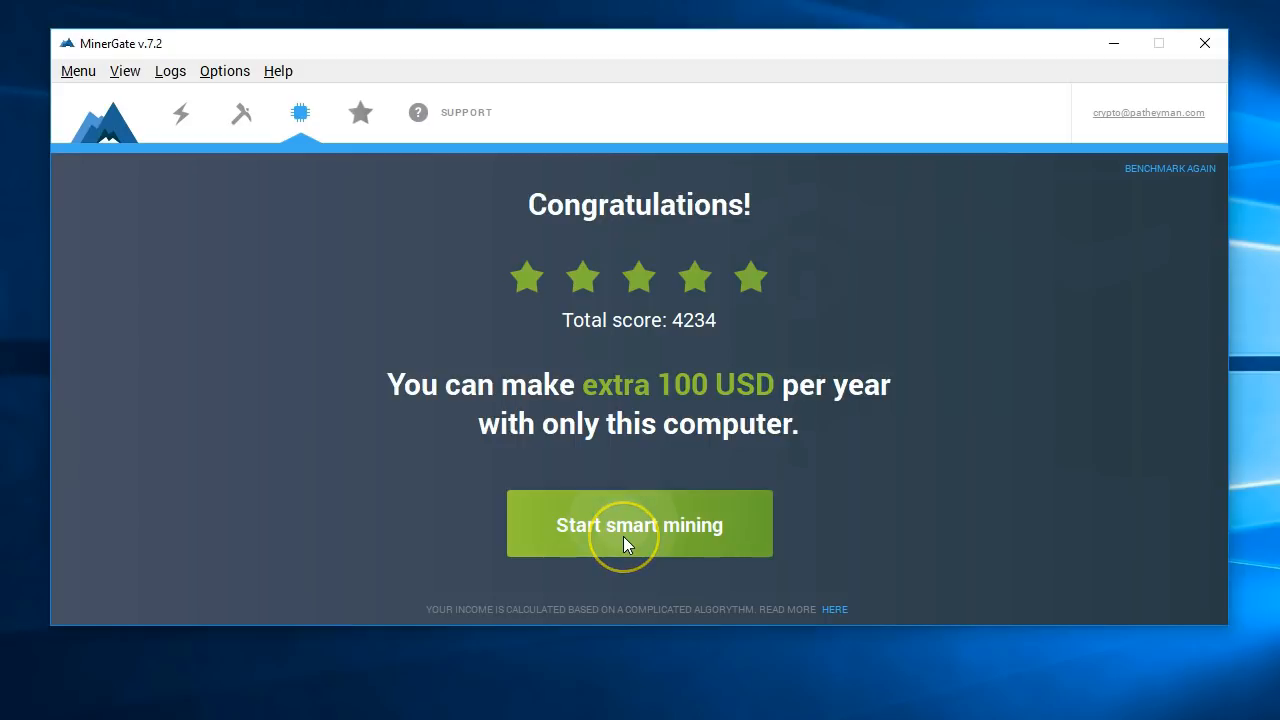
- Start smart mining from the benchmark results, reaching the extended-mode sign-in screen
click(639, 524)
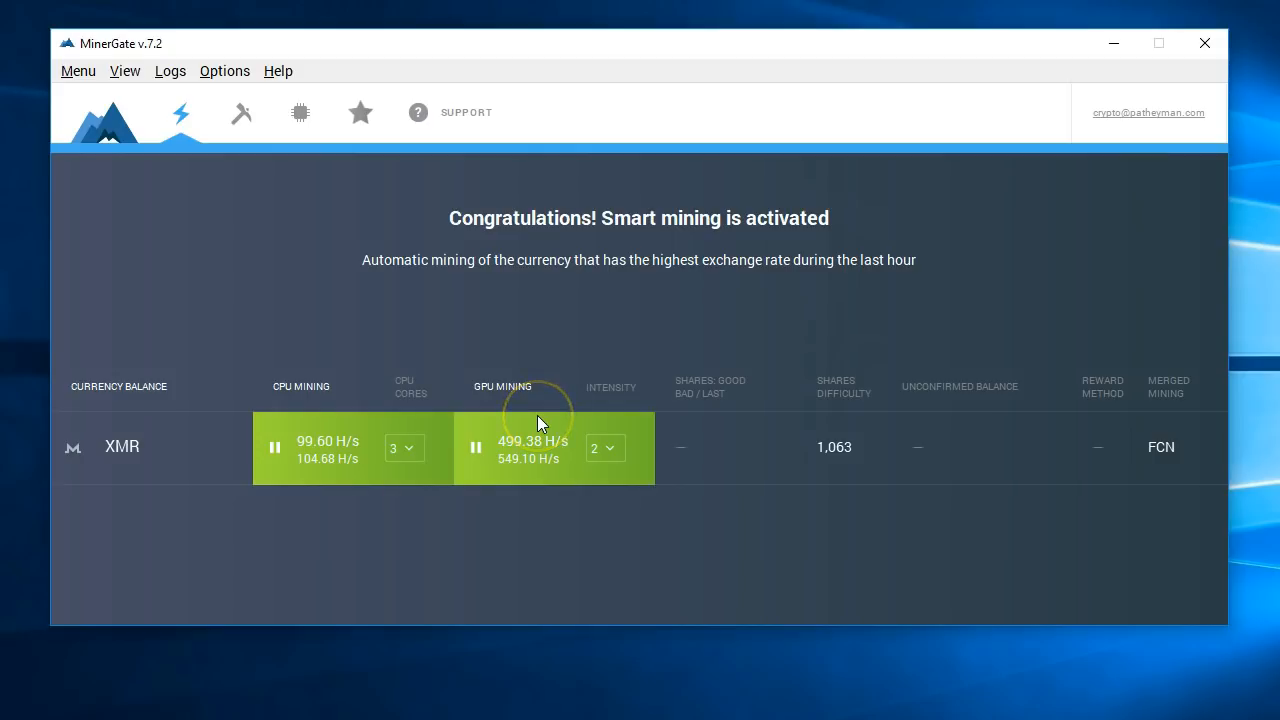
click(240, 112)
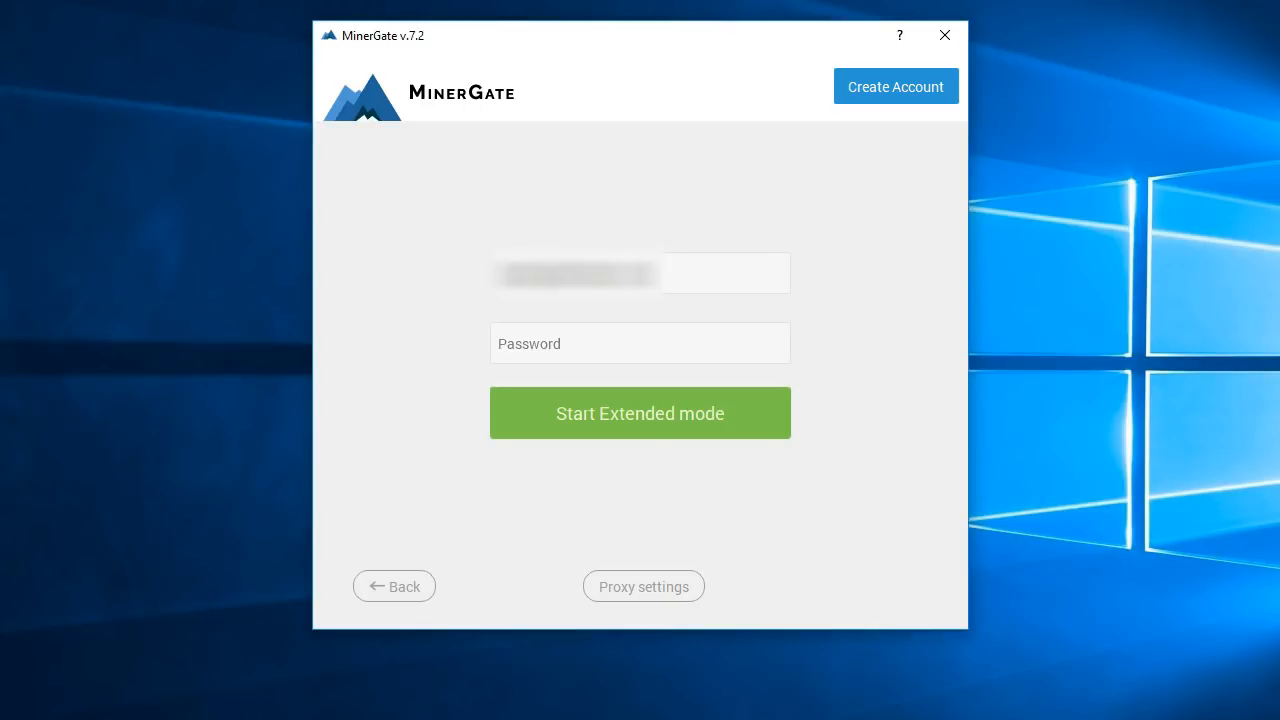
- Start Extended mode from the login screen to run XMR smart mining on CPU and GPU
click(639, 413)
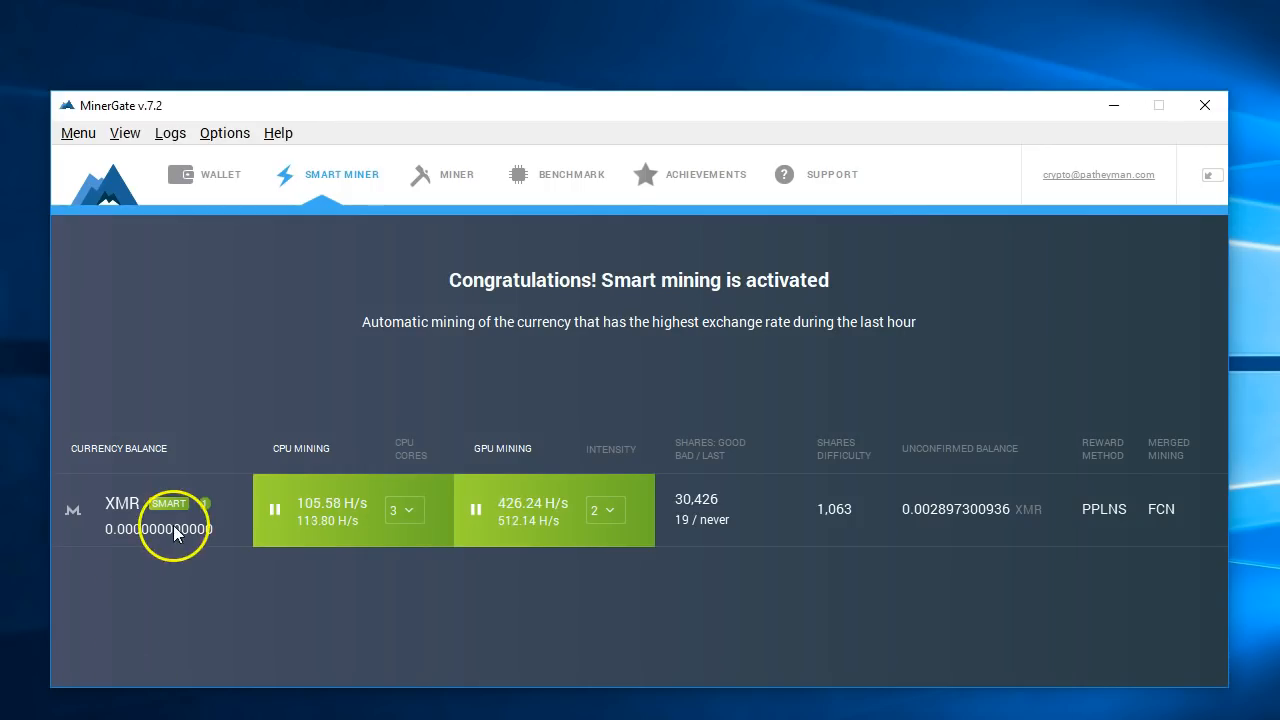
click(221, 174)
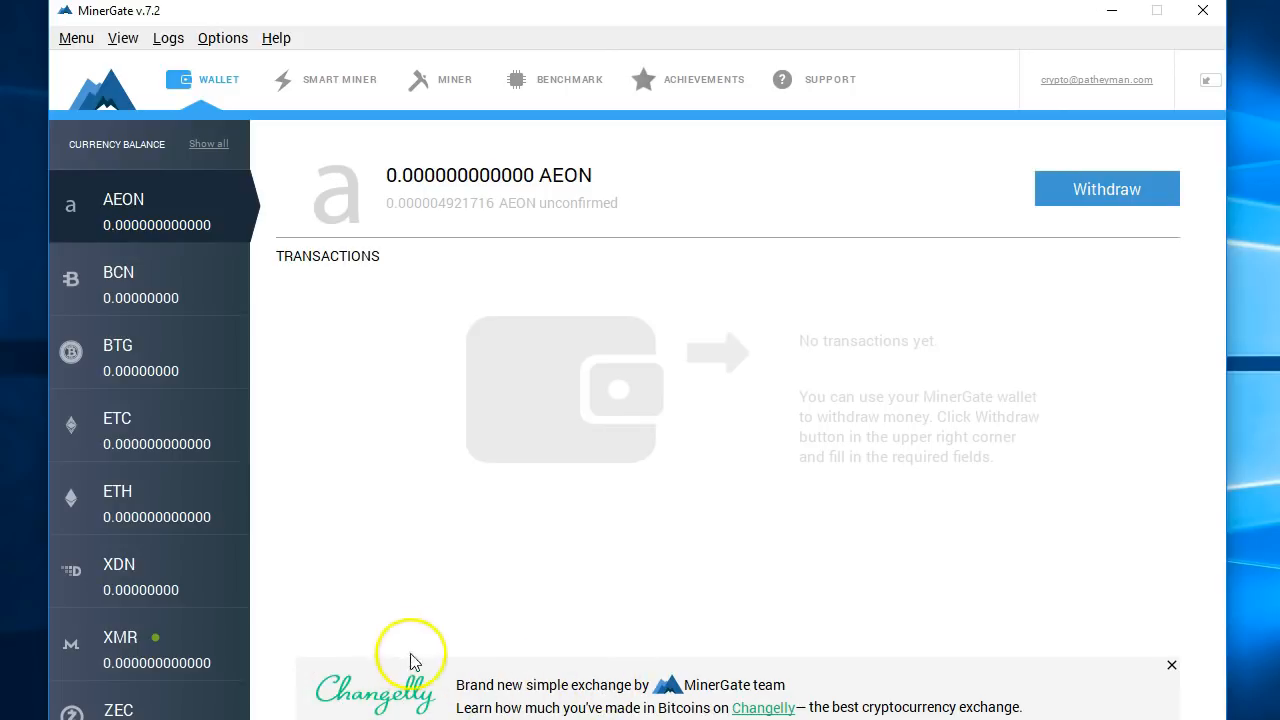
mouse_move(80, 575)
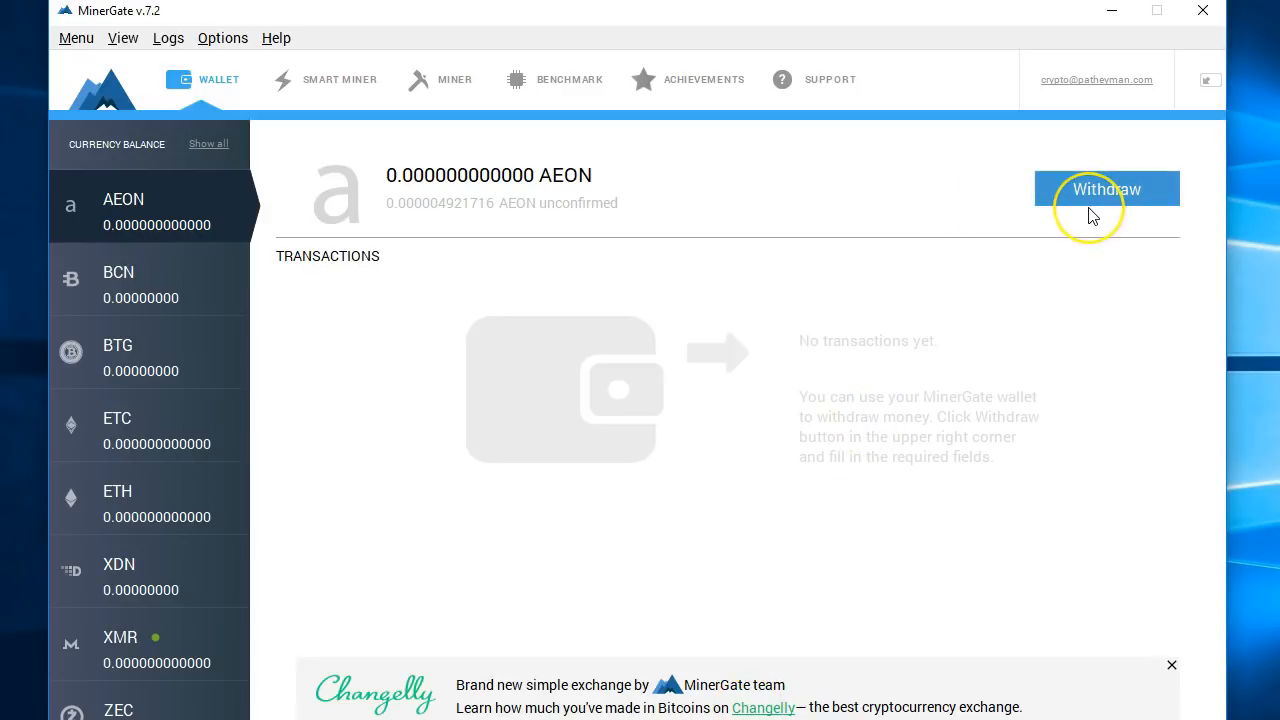
mouse_move(100, 199)
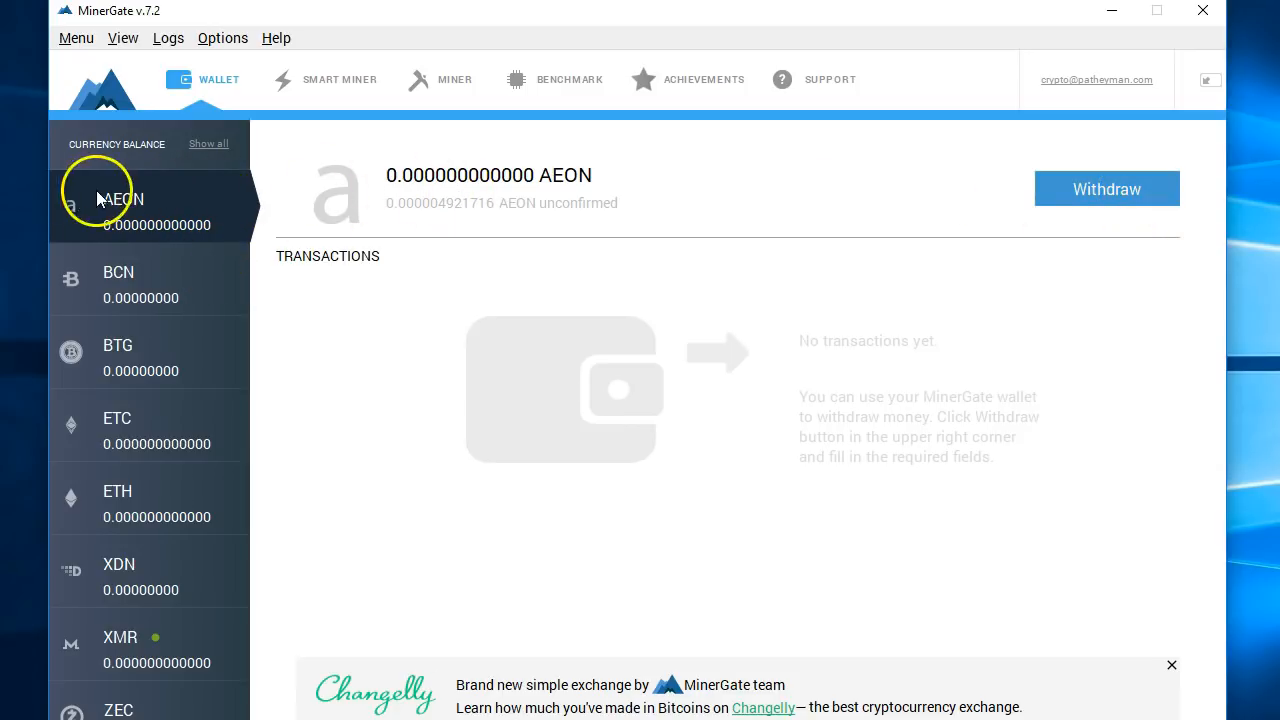
click(339, 79)
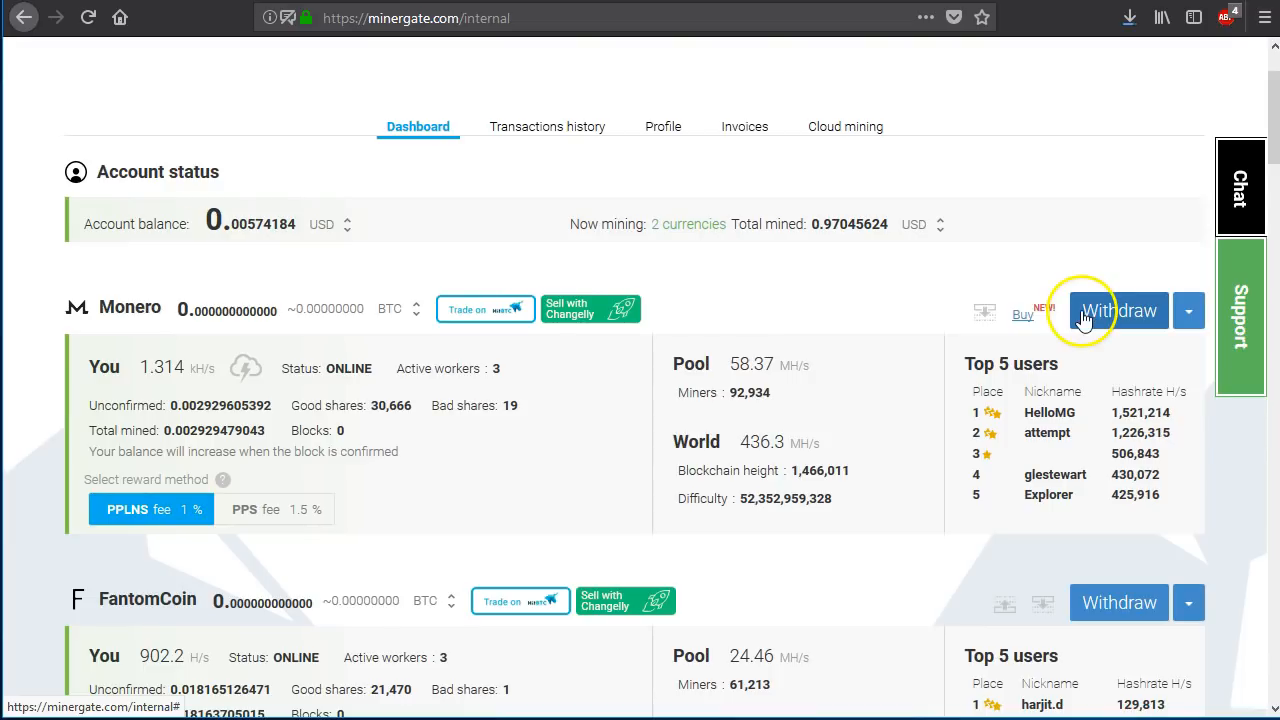
- Scroll the dashboard to the Monero section showing 93,036 pool miners
scroll(down, 3)
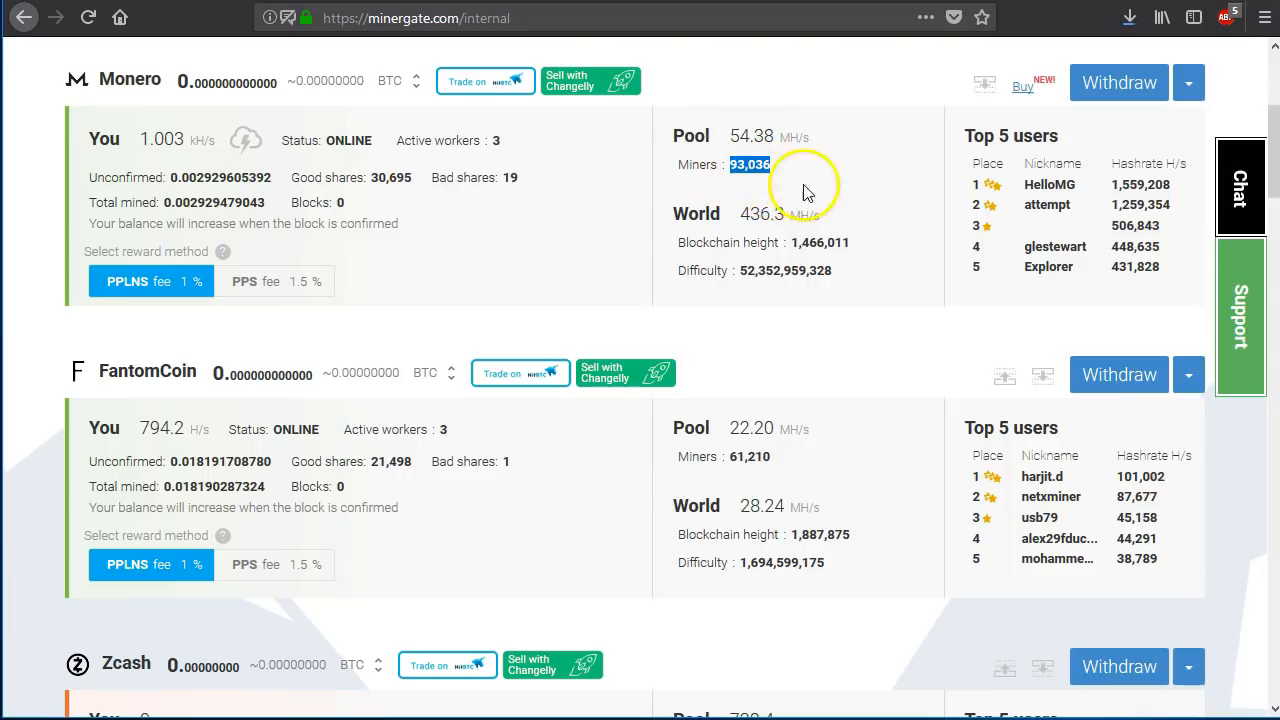
- Scroll down to the FantomCoin statistics and offline Zcash section with its pool stats
scroll(down, 3)
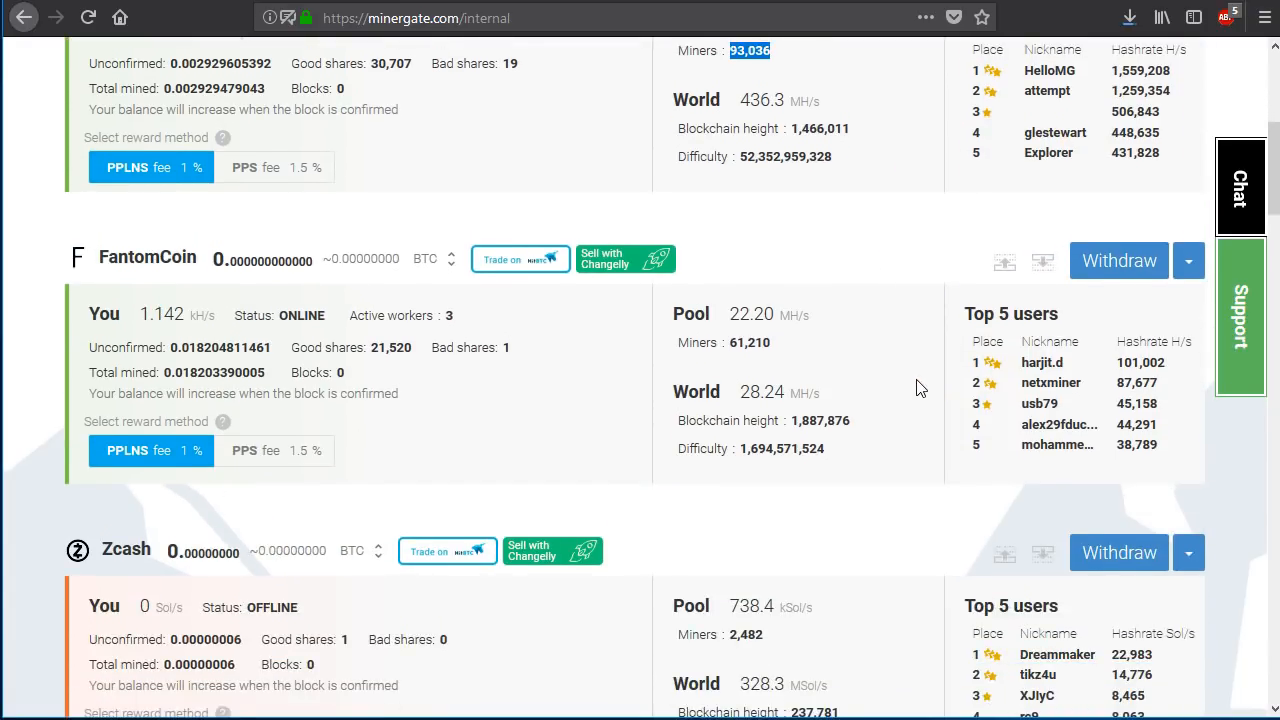